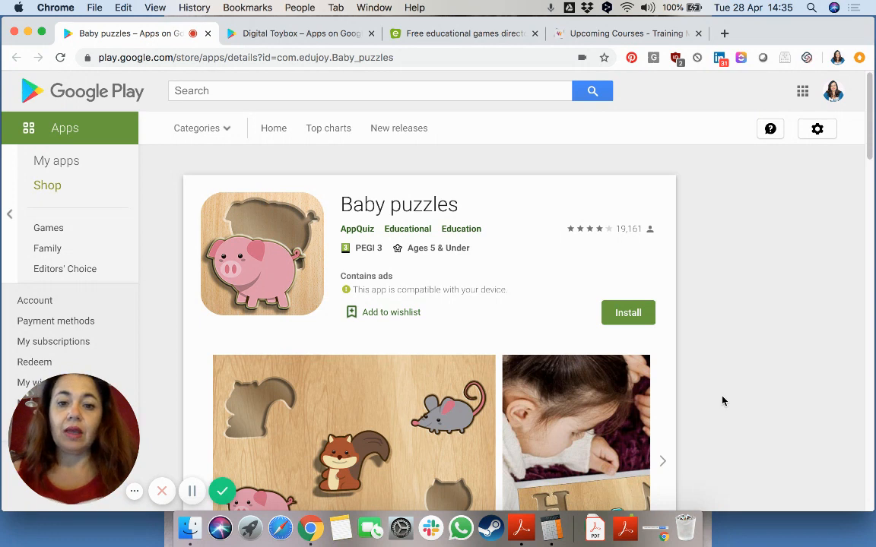
mouse_move(492, 353)
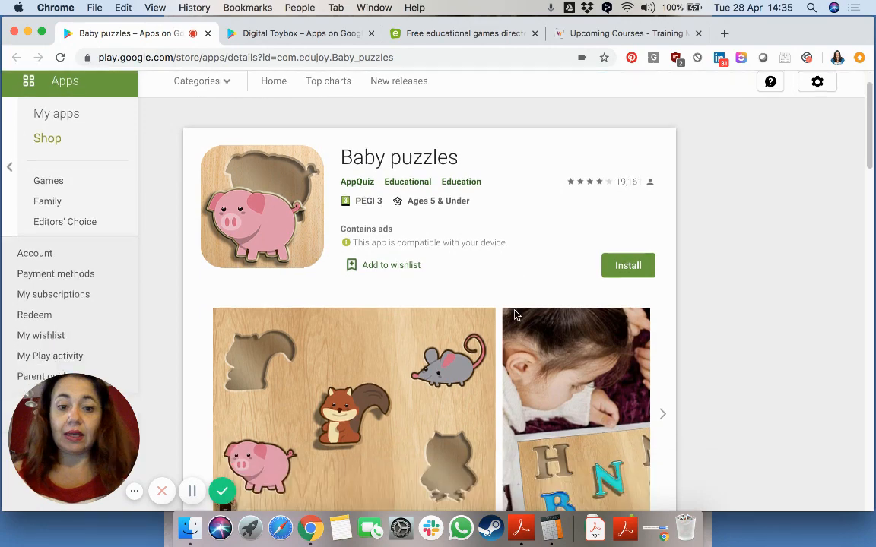
Scroll down through the Baby puzzles app page
scroll(down, 3)
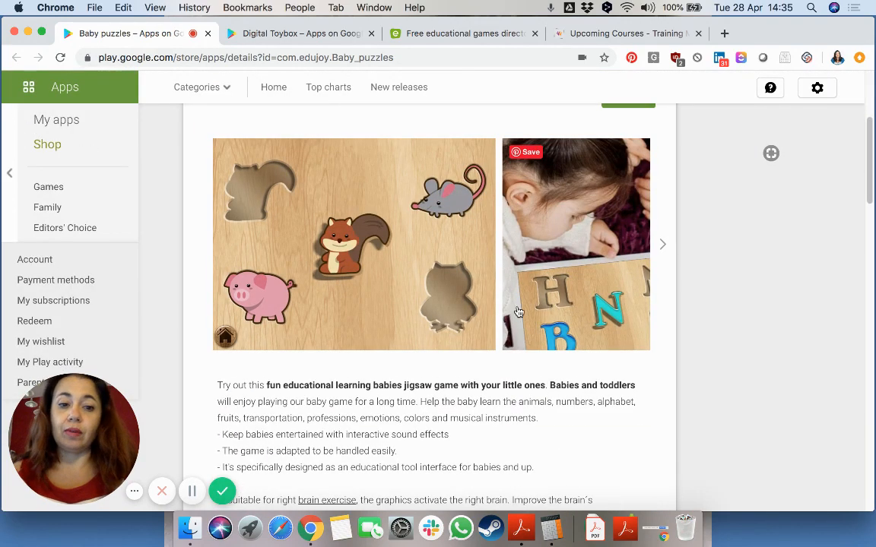
mouse_move(664, 248)
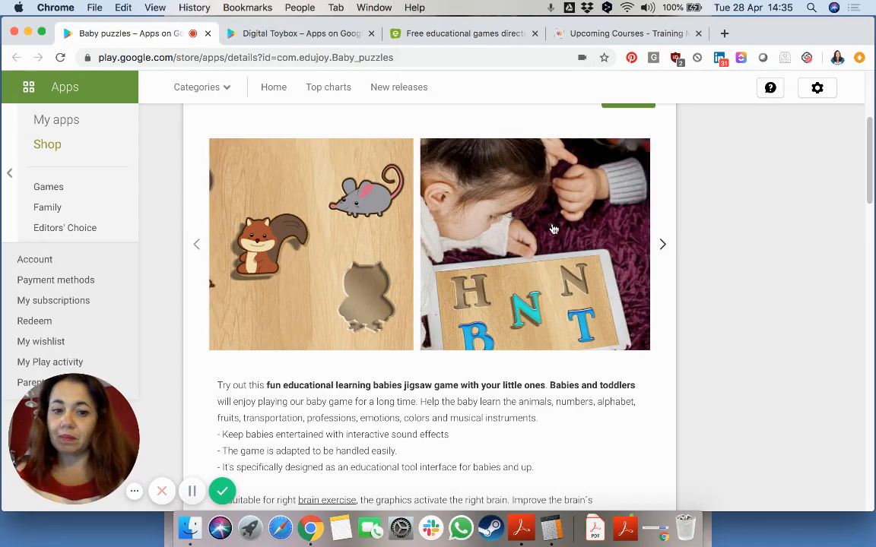
scroll(down, 3)
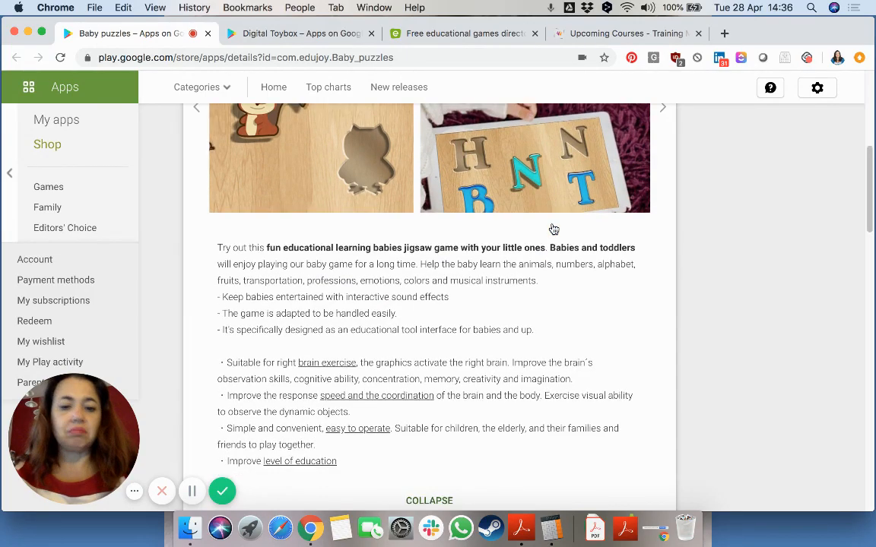
scroll(down, 3)
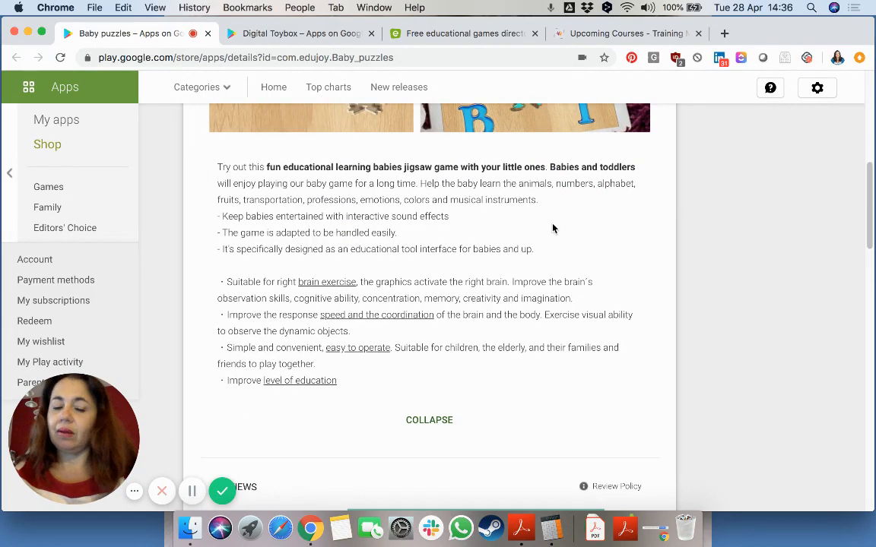
scroll(down, 3)
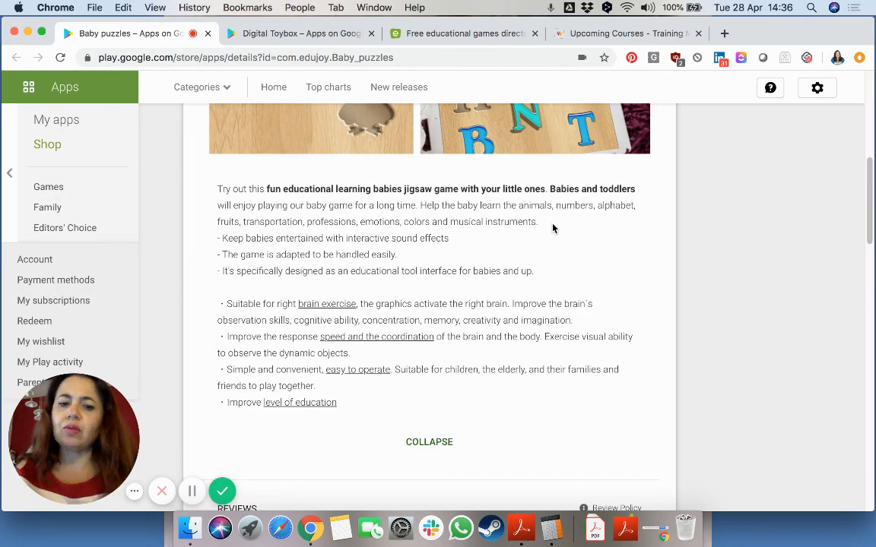
scroll(down, 3)
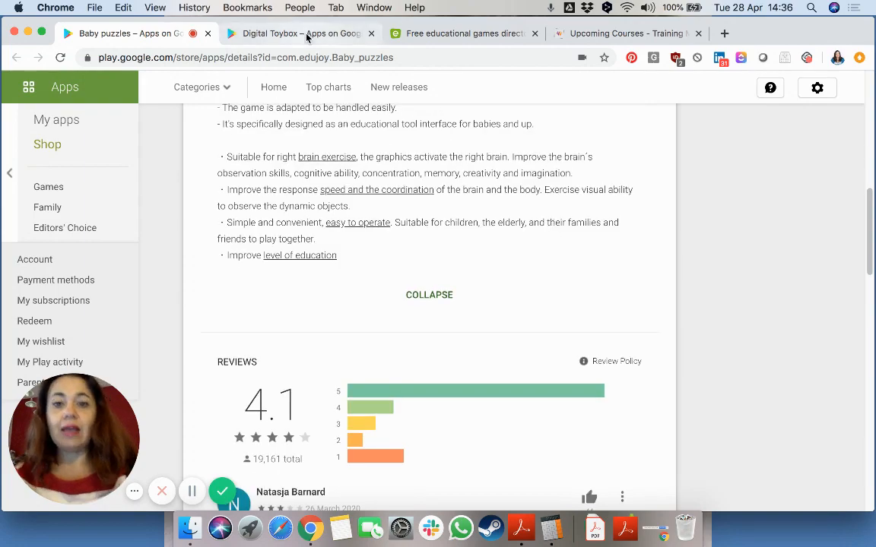
Switch to the Digital Toybox tab by Kapu Toys and browse its screenshots and description
click(297, 33)
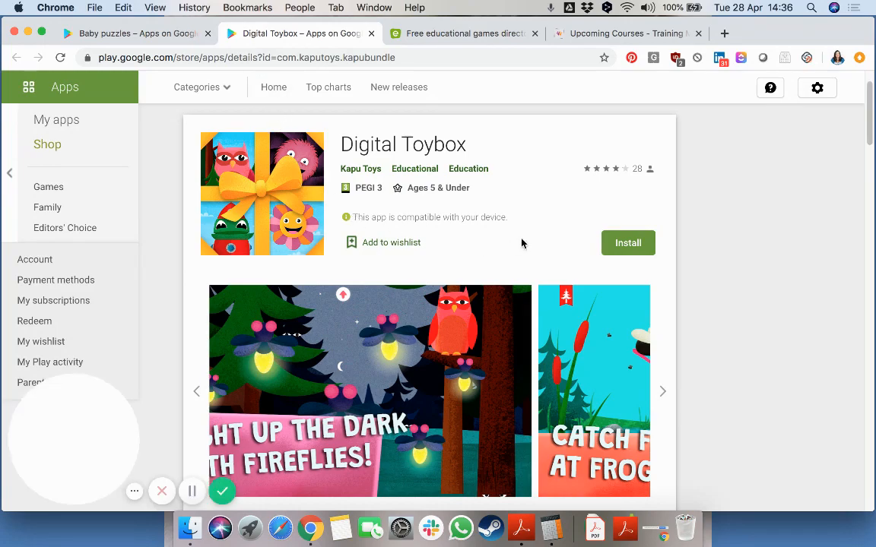
scroll(down, 3)
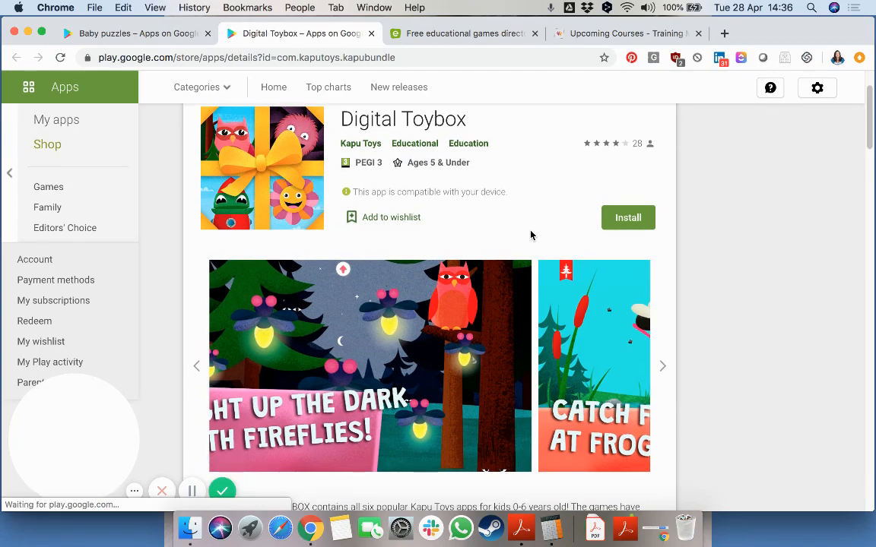
scroll(down, 3)
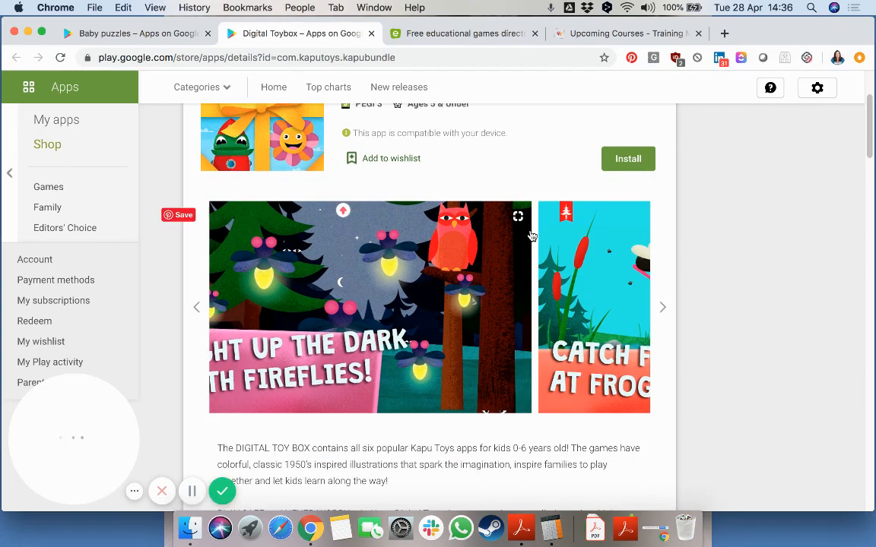
scroll(down, 3)
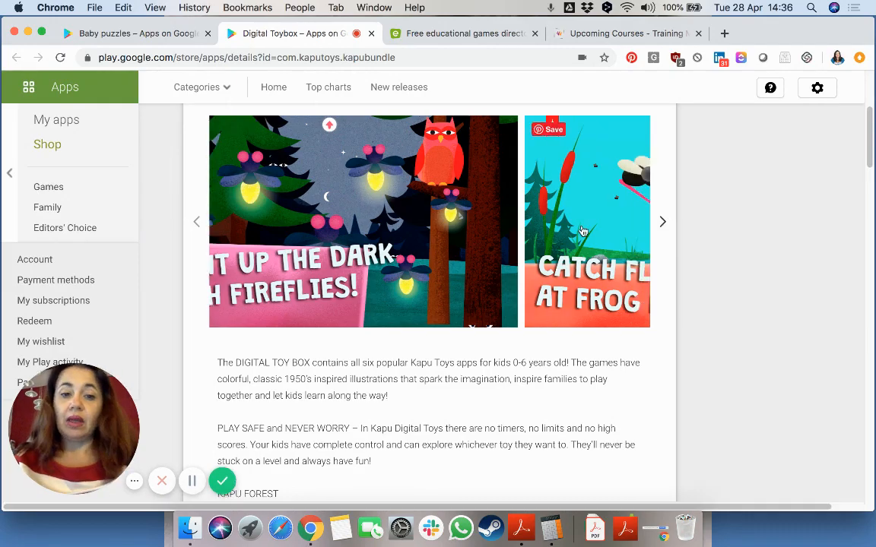
scroll(down, 3)
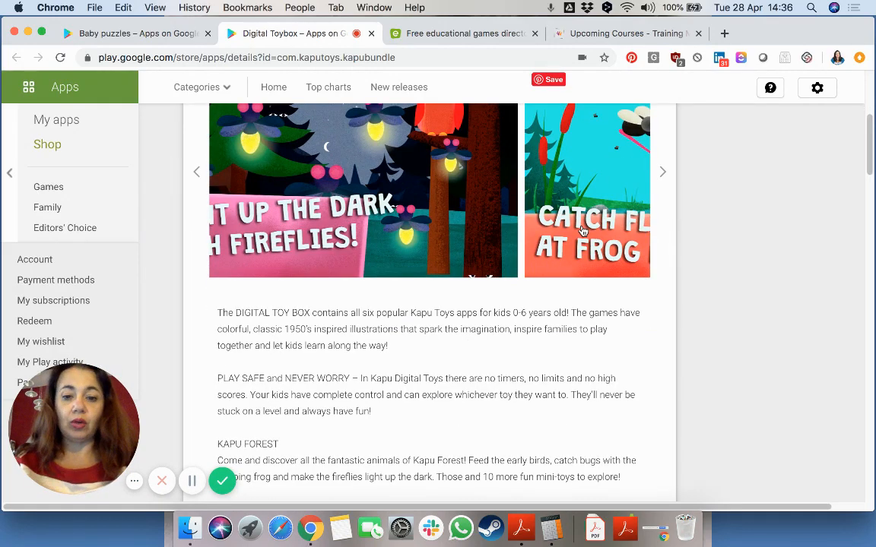
scroll(up, 3)
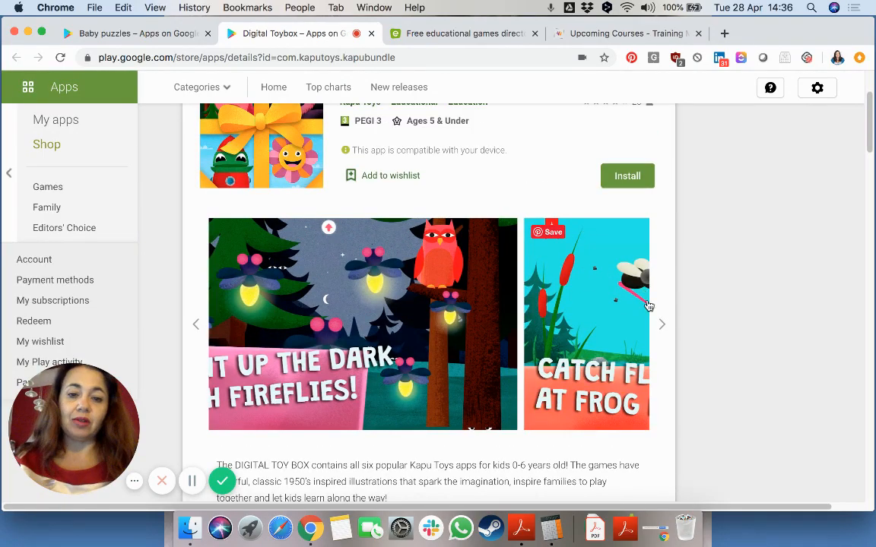
Advance the screenshot carousel to the 'CATCH FLIES AT FROG POND!' screenshot
click(661, 324)
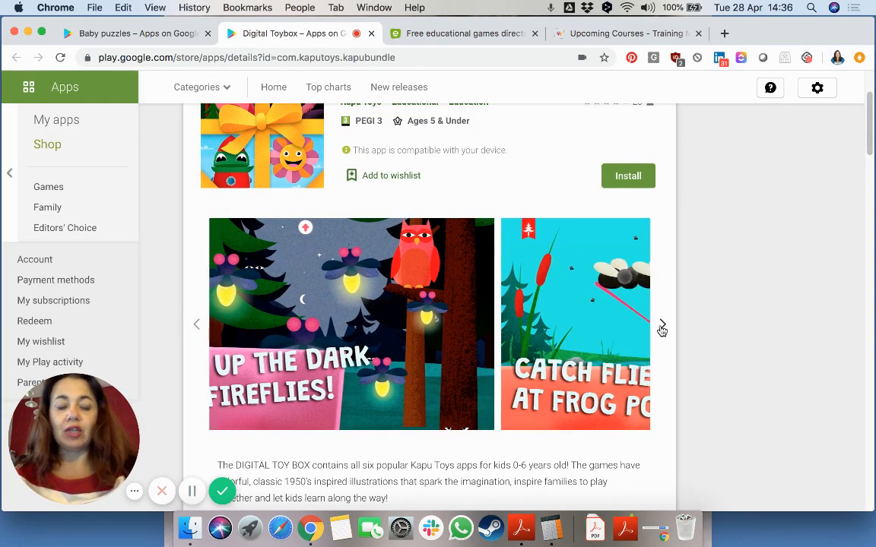
click(661, 325)
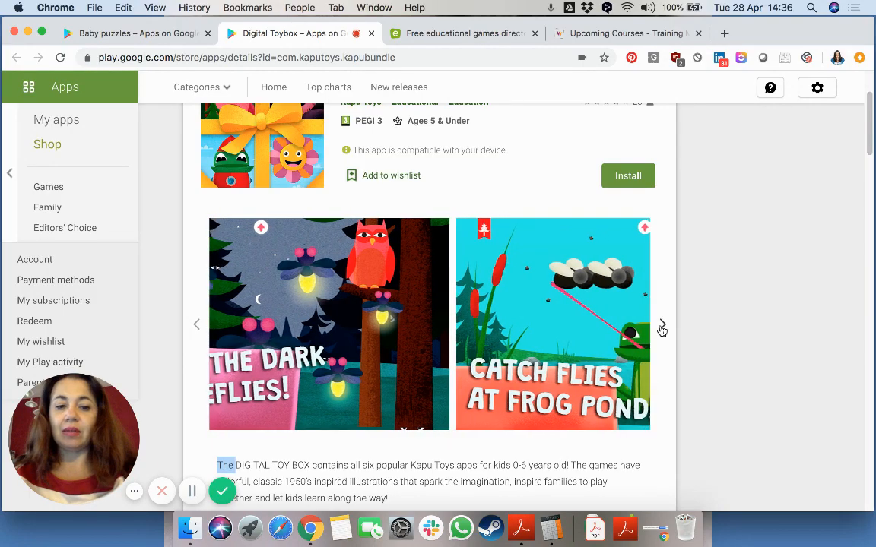
click(661, 324)
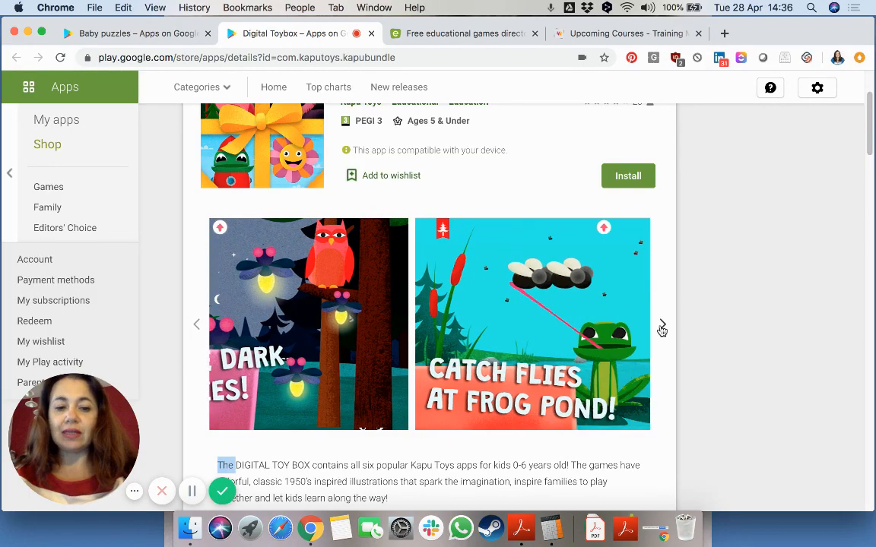
click(661, 324)
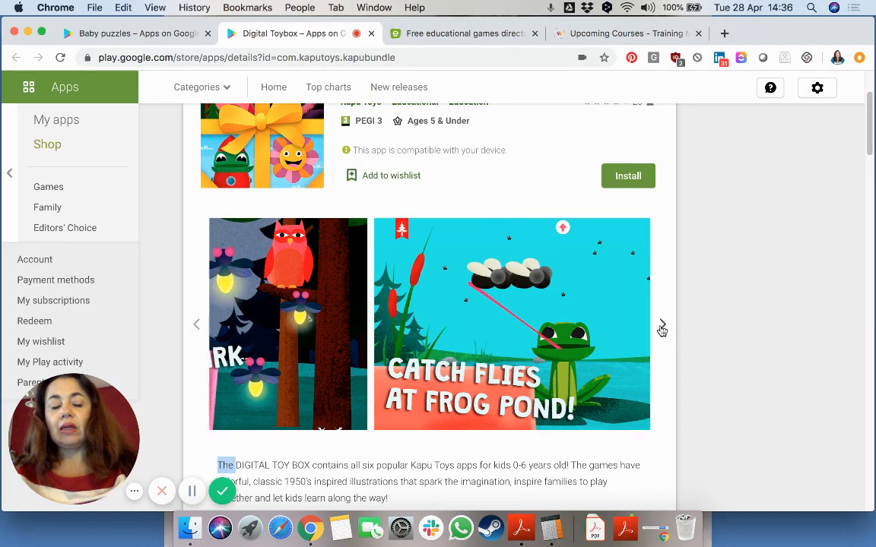
click(660, 325)
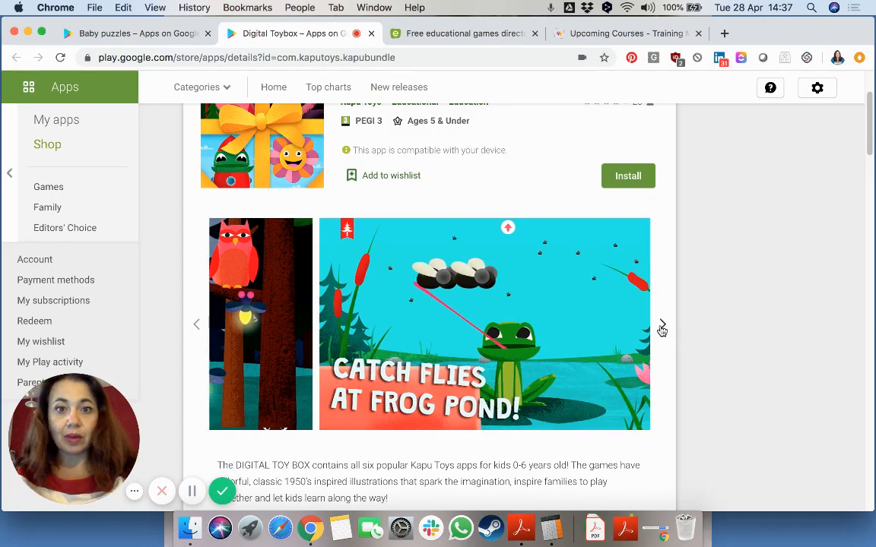
click(660, 324)
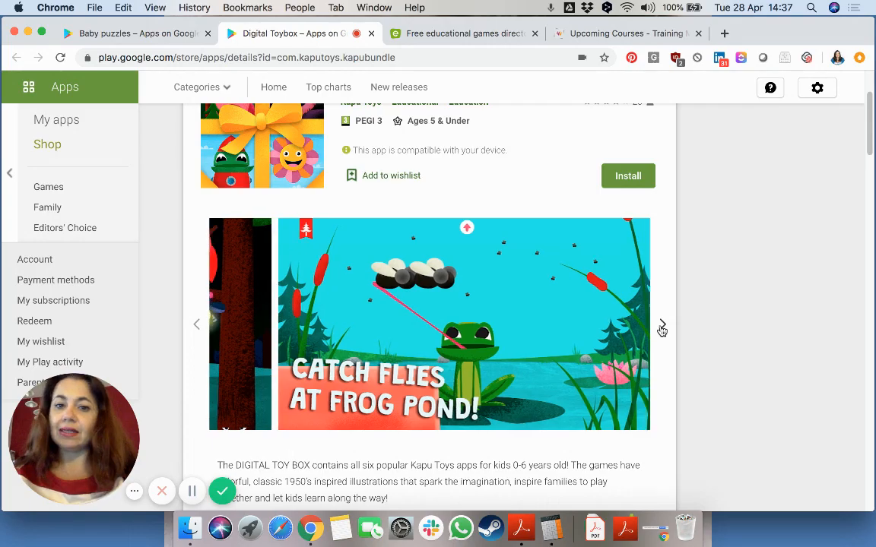
Scroll down the description to the Kapu Forest mini-toys section
scroll(down, 3)
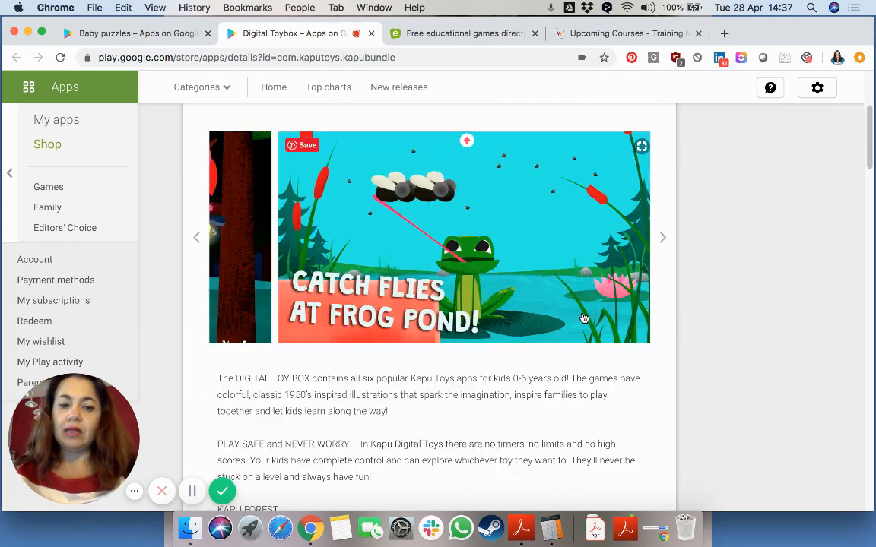
scroll(down, 3)
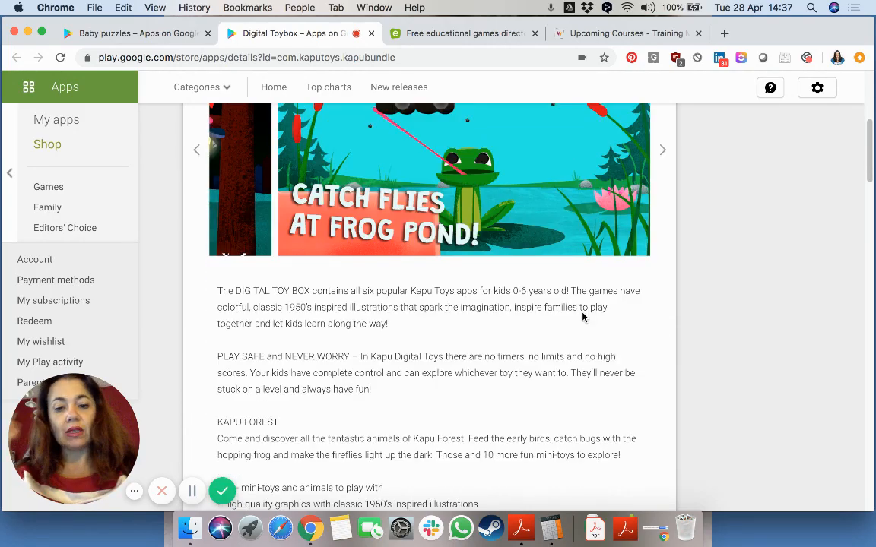
scroll(down, 3)
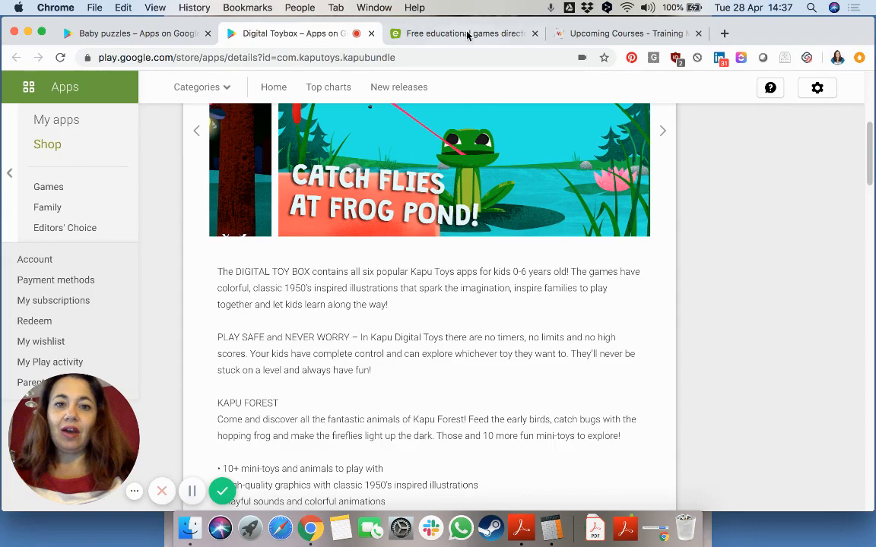
Switch to the Educaplay tab and scroll its directory of two million-plus learning activities
click(463, 34)
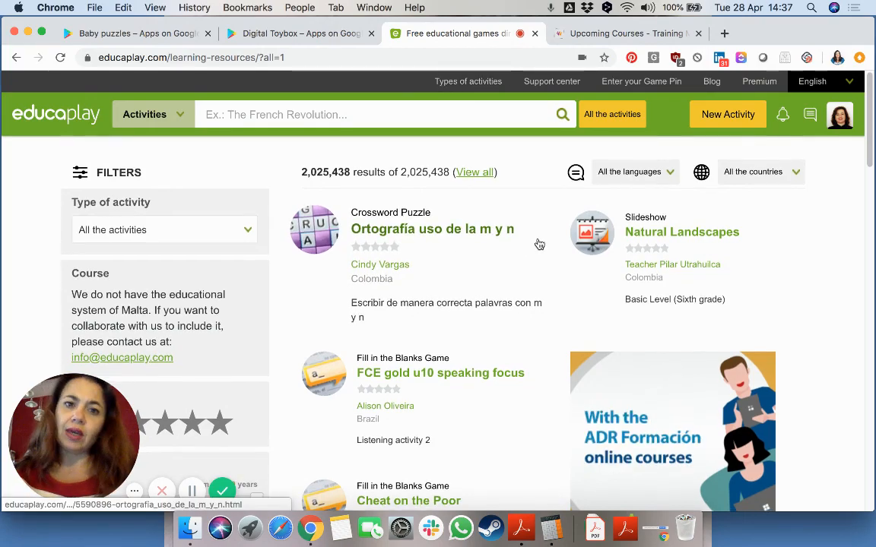
scroll(down, 3)
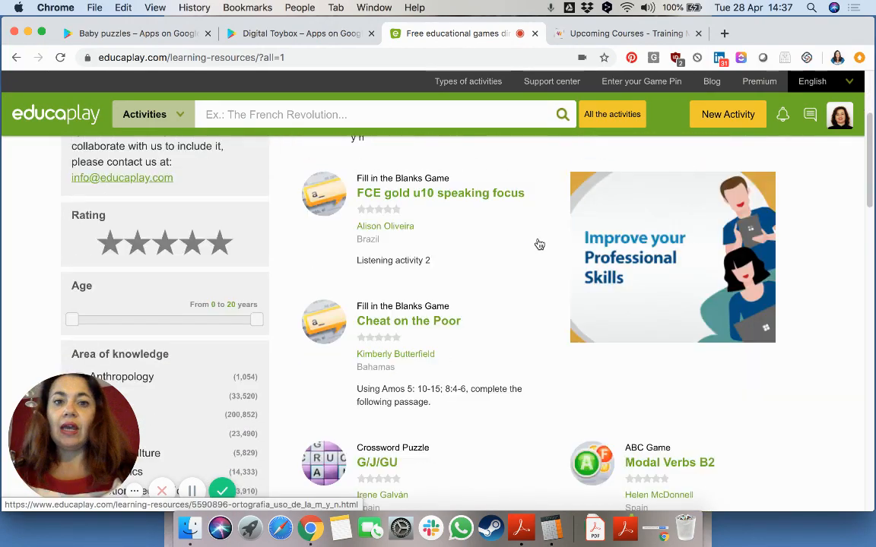
scroll(down, 3)
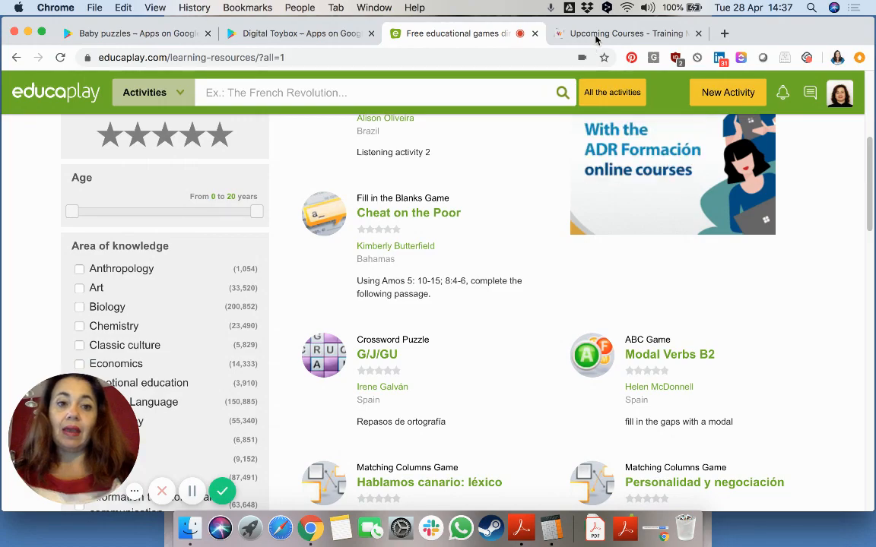
Switch to the 'Upcoming Courses – Training Malta' tab
click(623, 33)
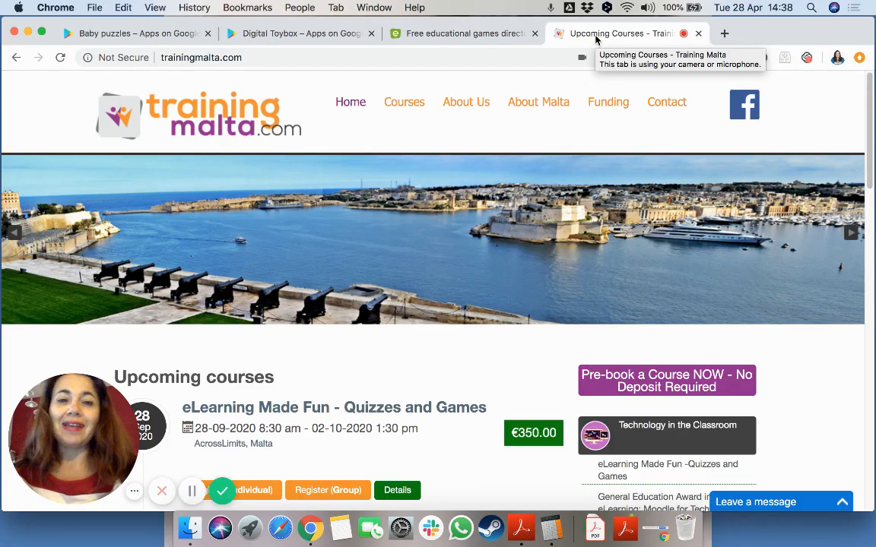
mouse_move(368, 259)
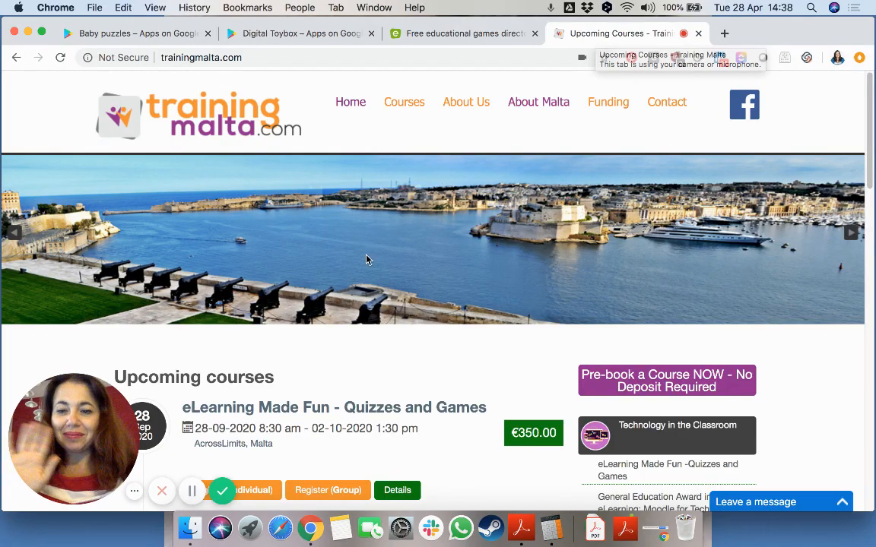